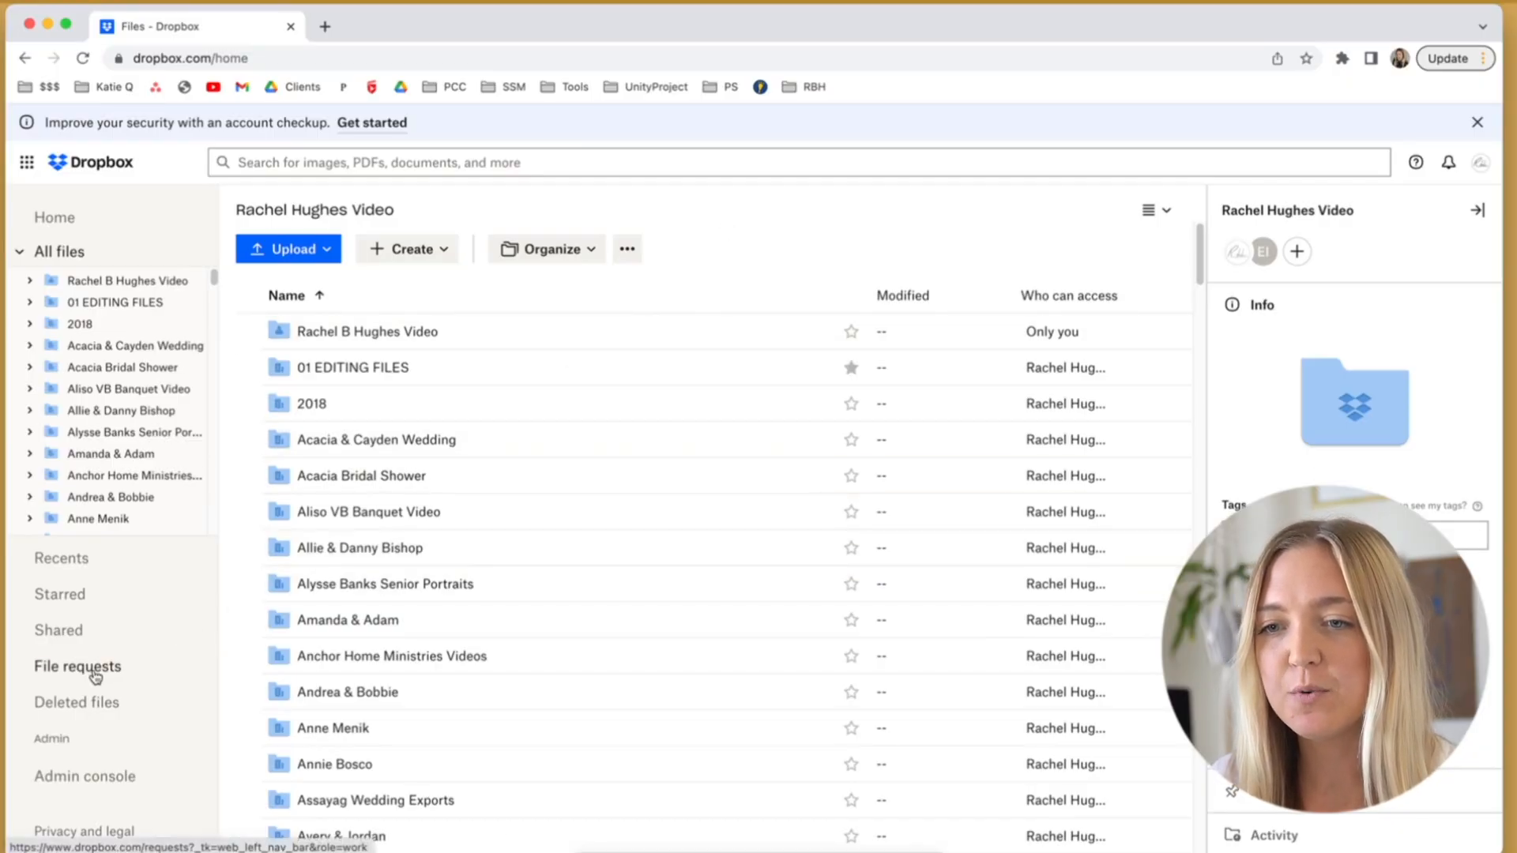
Go to the File requests page listing existing requests
{"action": "left_click", "coordinate": [77, 667]}
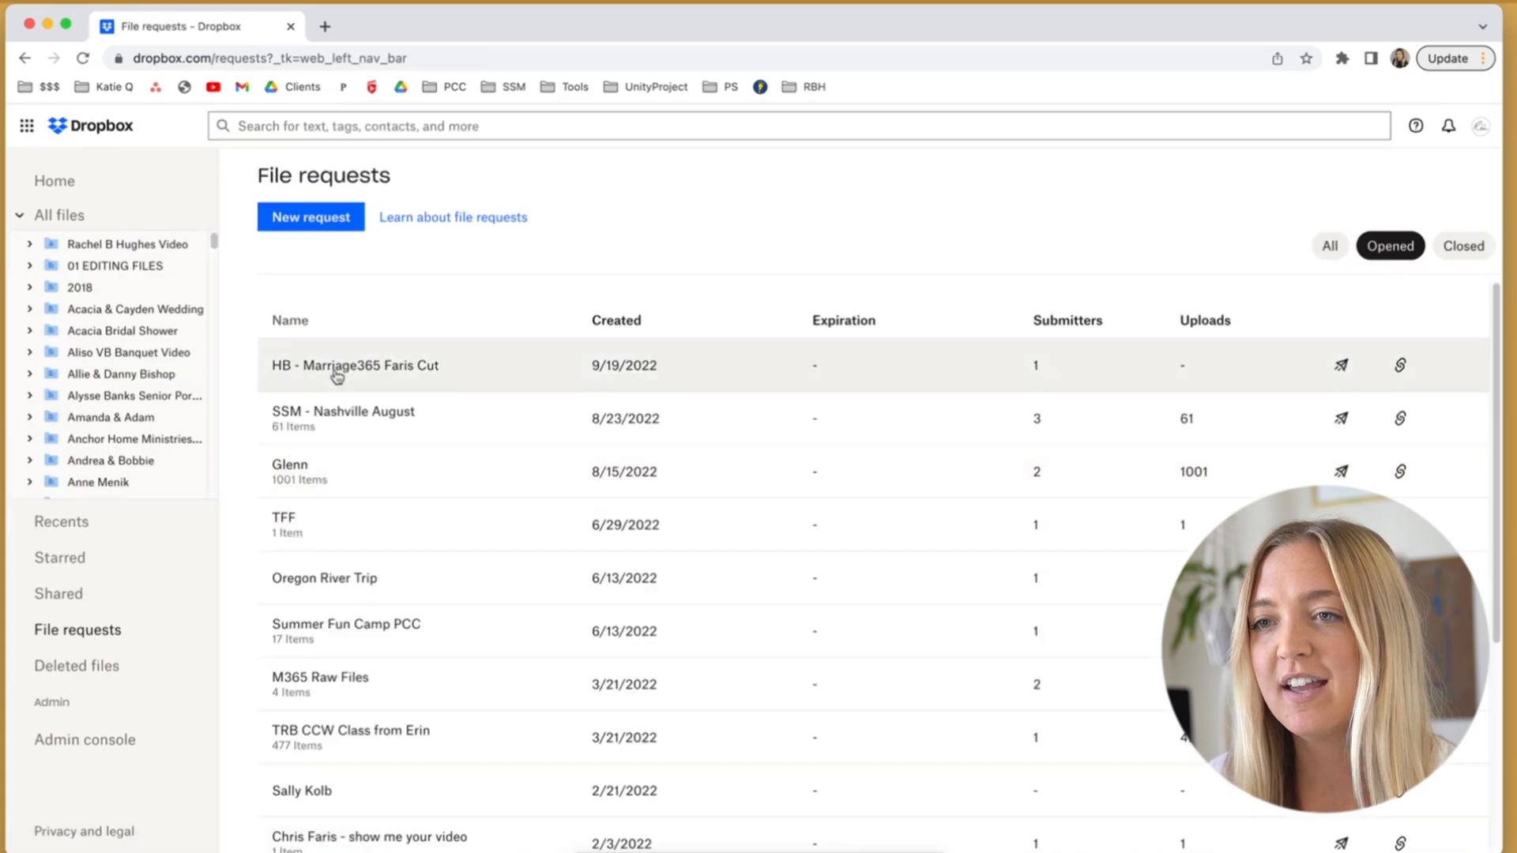
Create a new file request titled 'Title of this project' and open its share link
{"action": "left_click", "coordinate": [309, 216]}
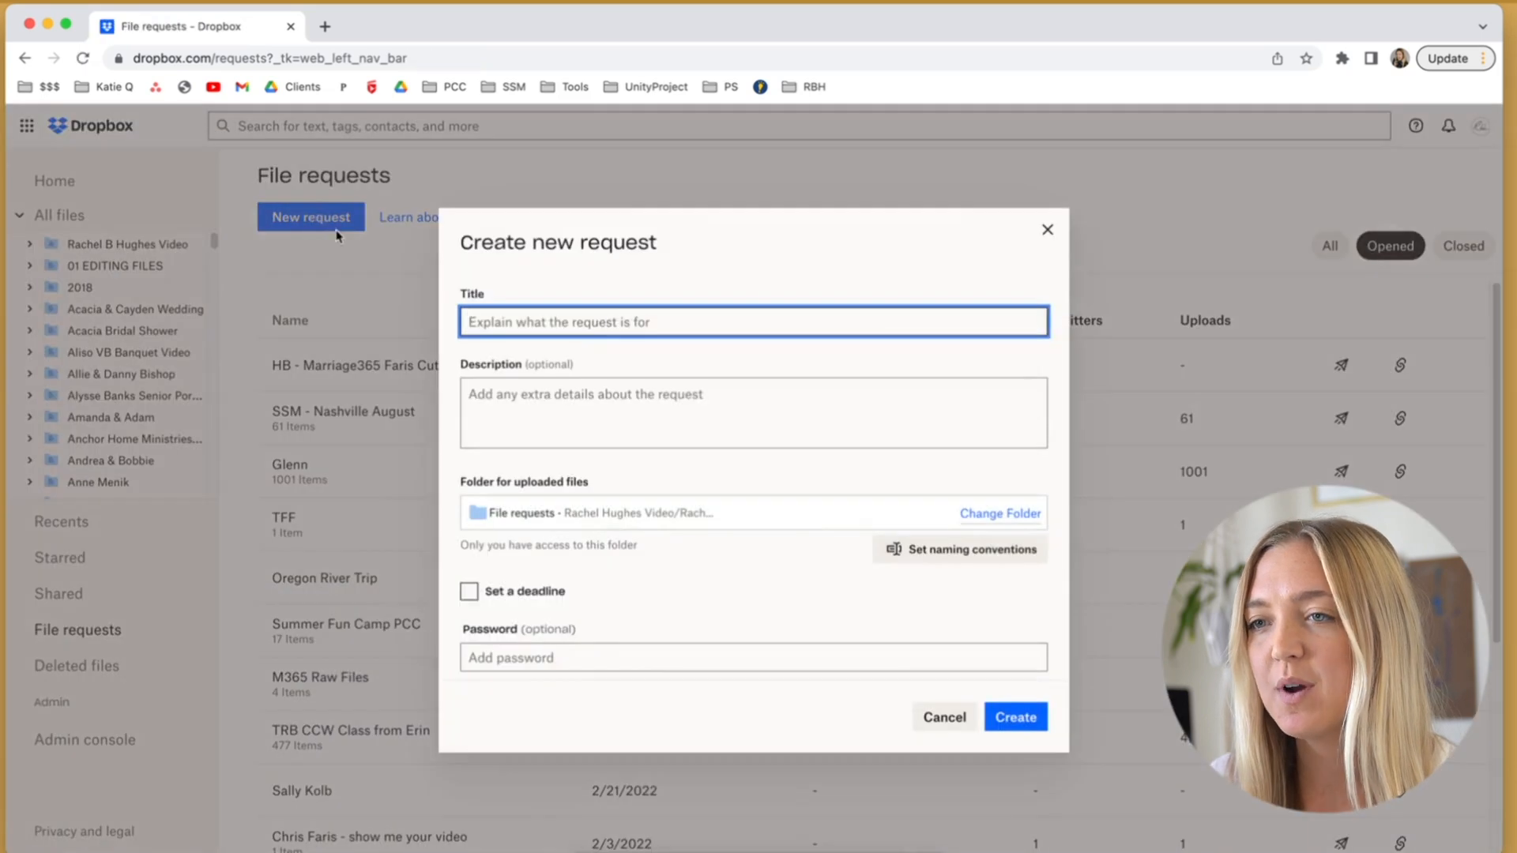
{"action": "mouse_move", "coordinate": [370, 261]}
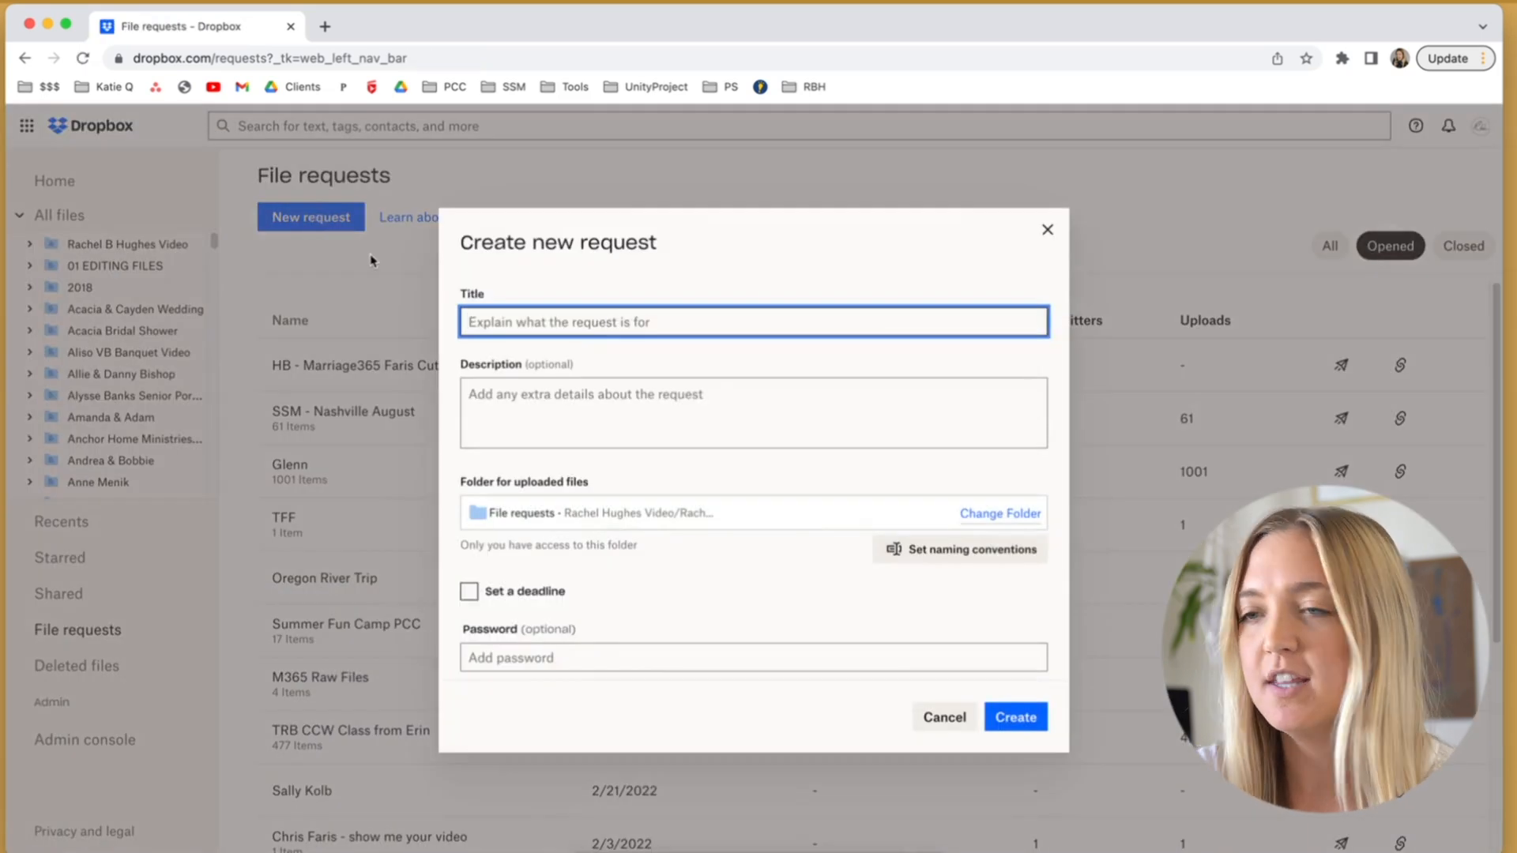
{"action": "type", "text": "Ttile"}
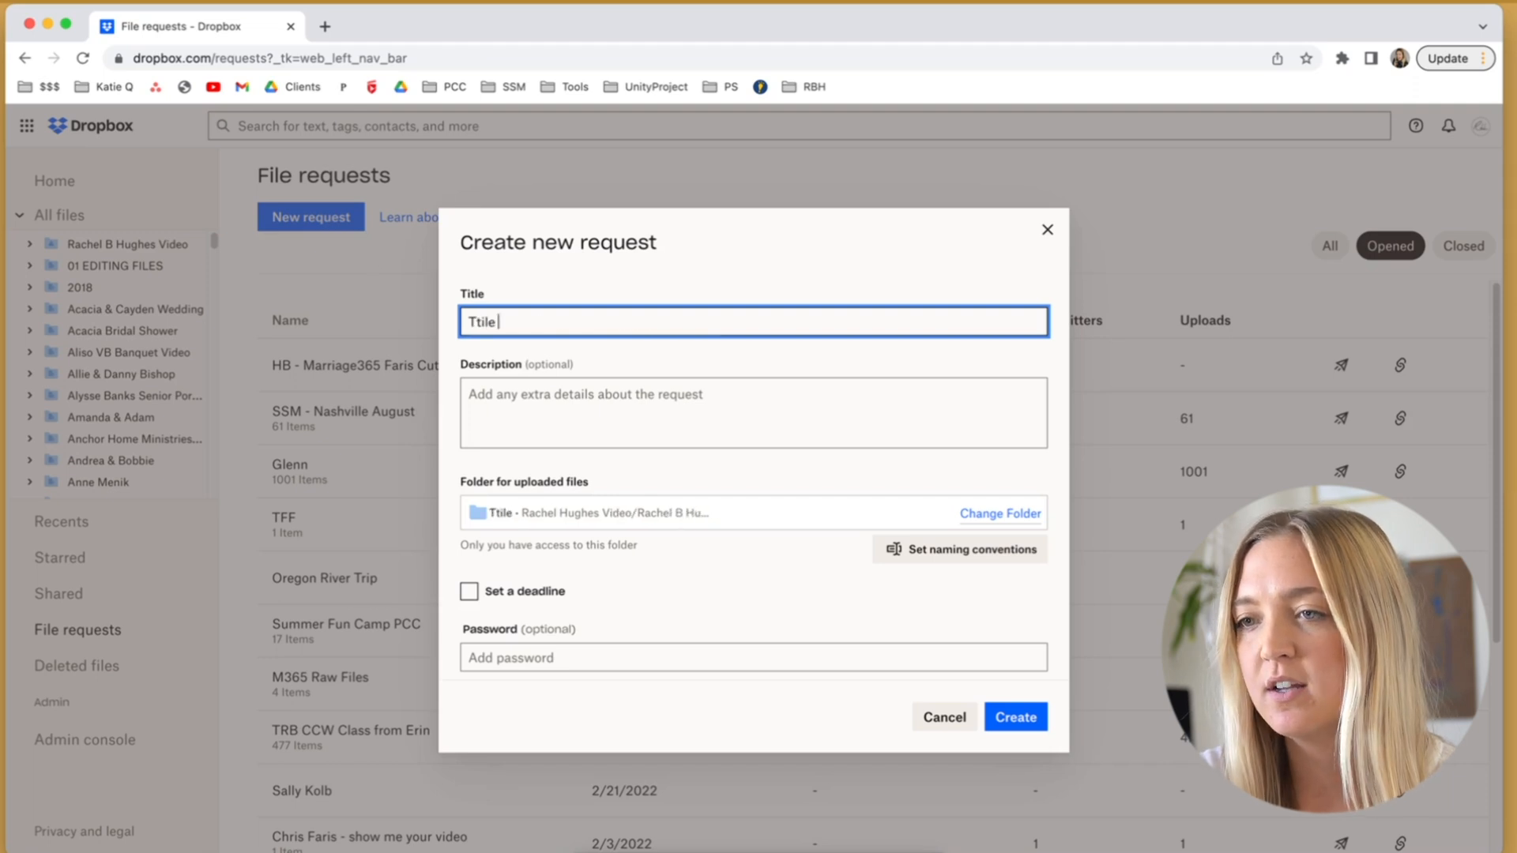
{"action": "type", "text": "Title of this project"}
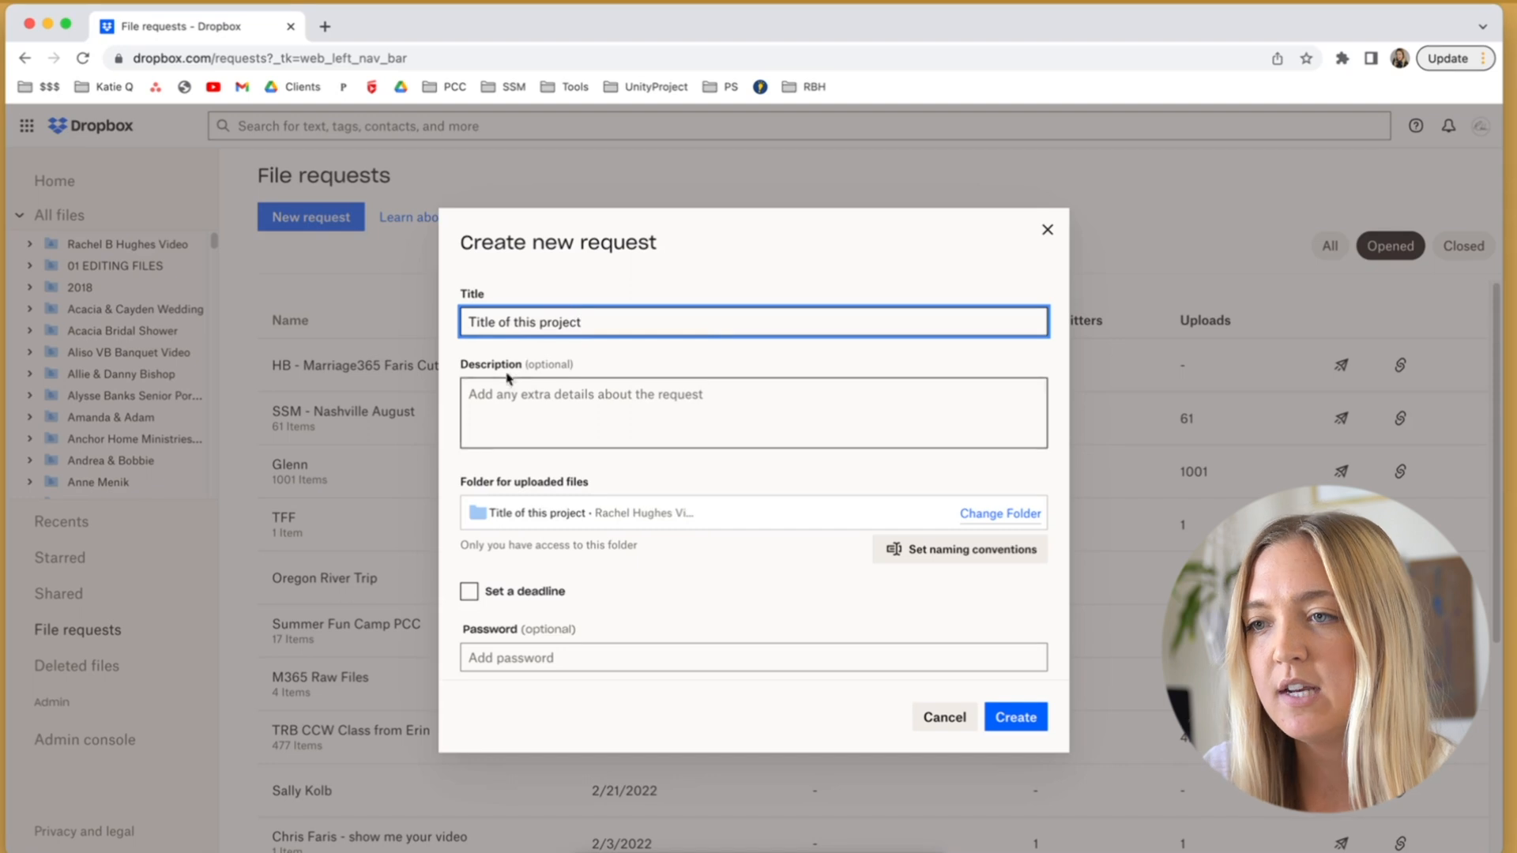
{"action": "left_click", "coordinate": [752, 412]}
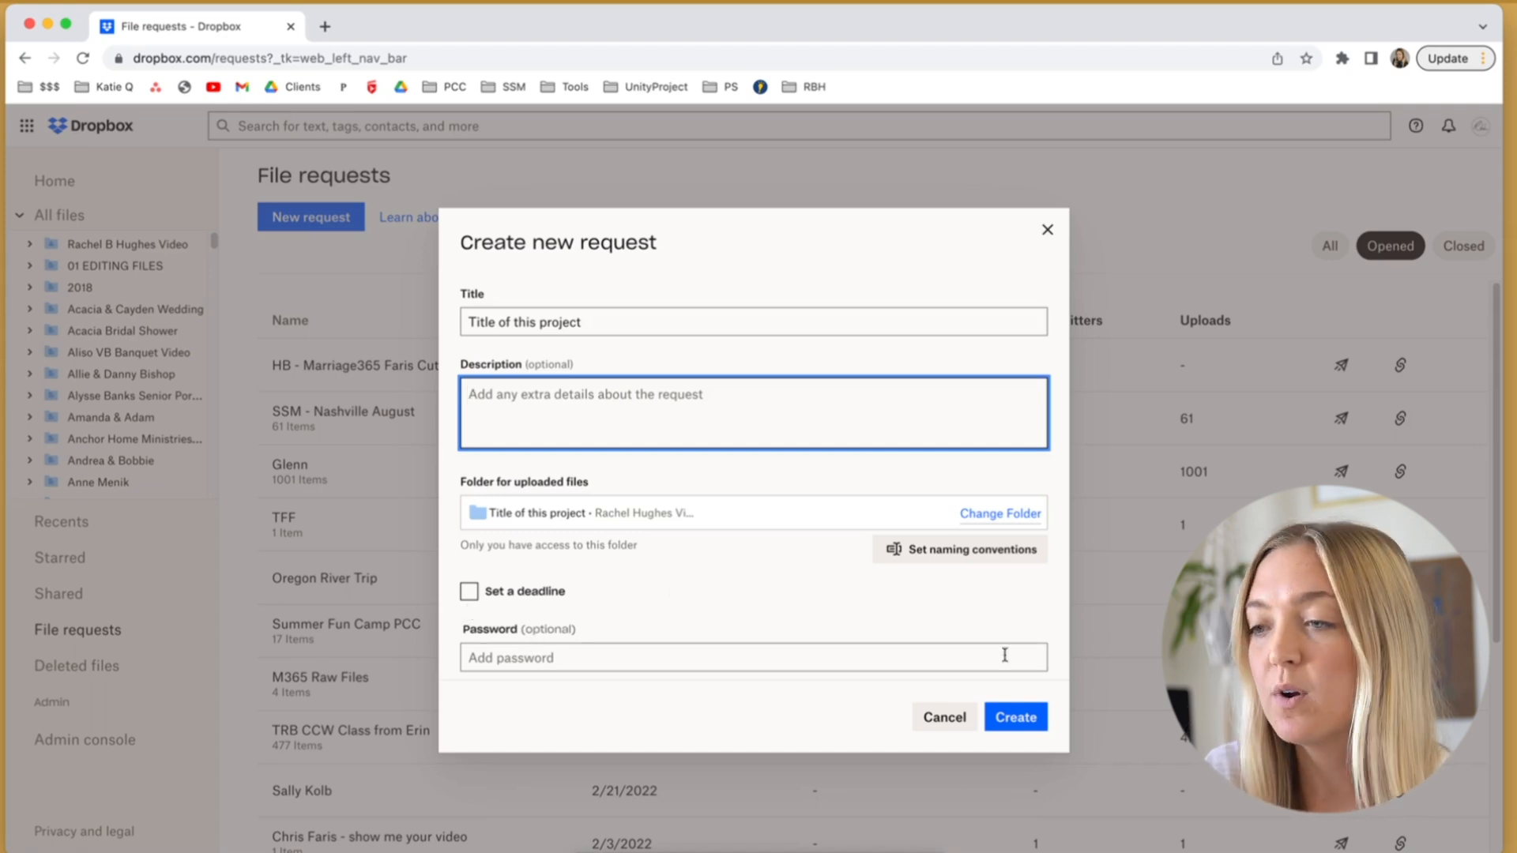
{"action": "left_click", "coordinate": [1015, 717]}
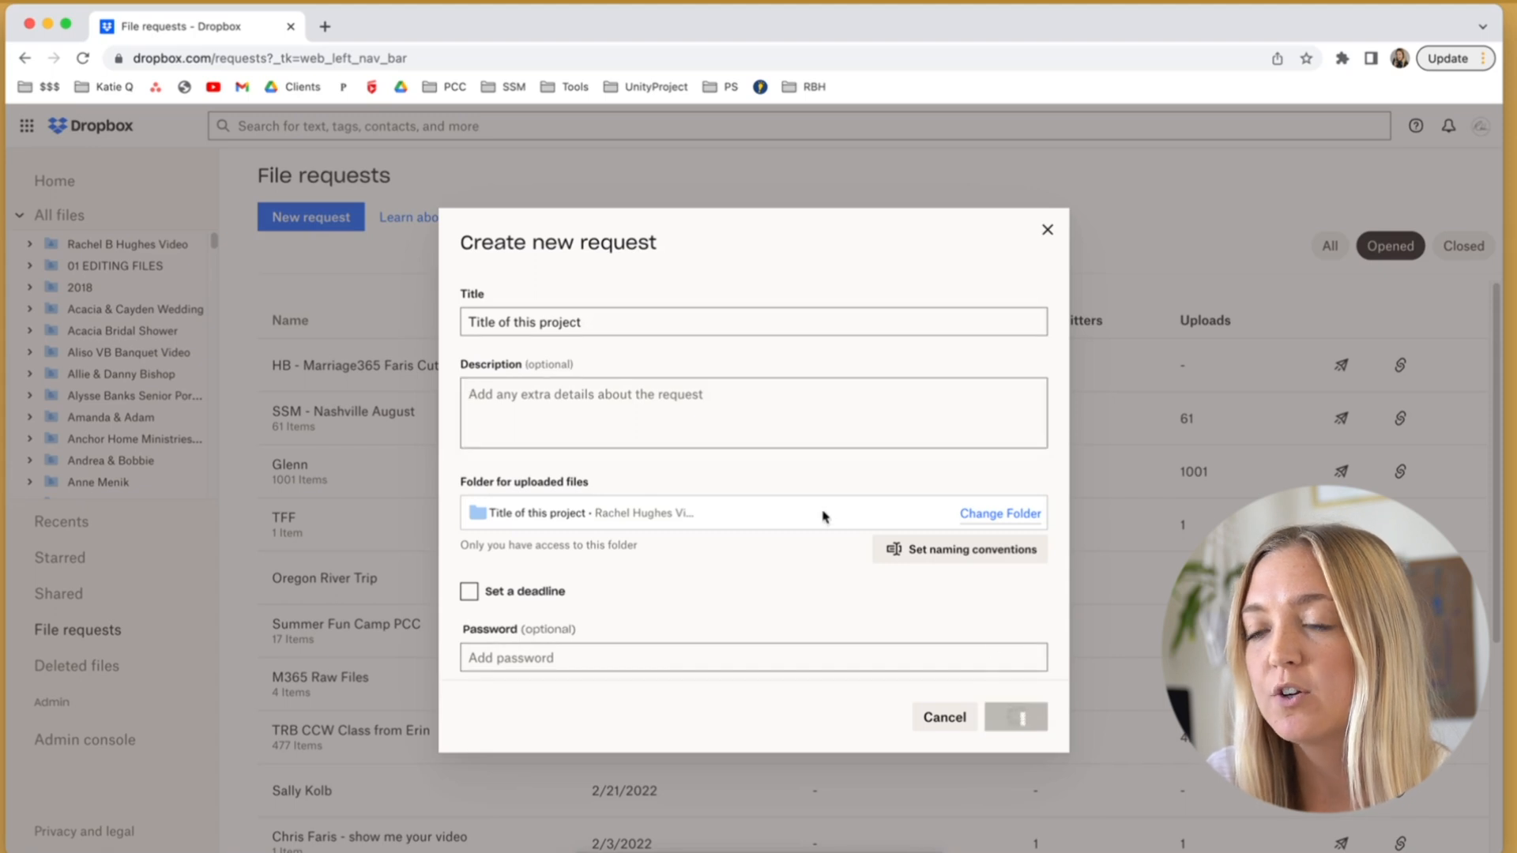
{"action": "left_click", "coordinate": [1014, 716]}
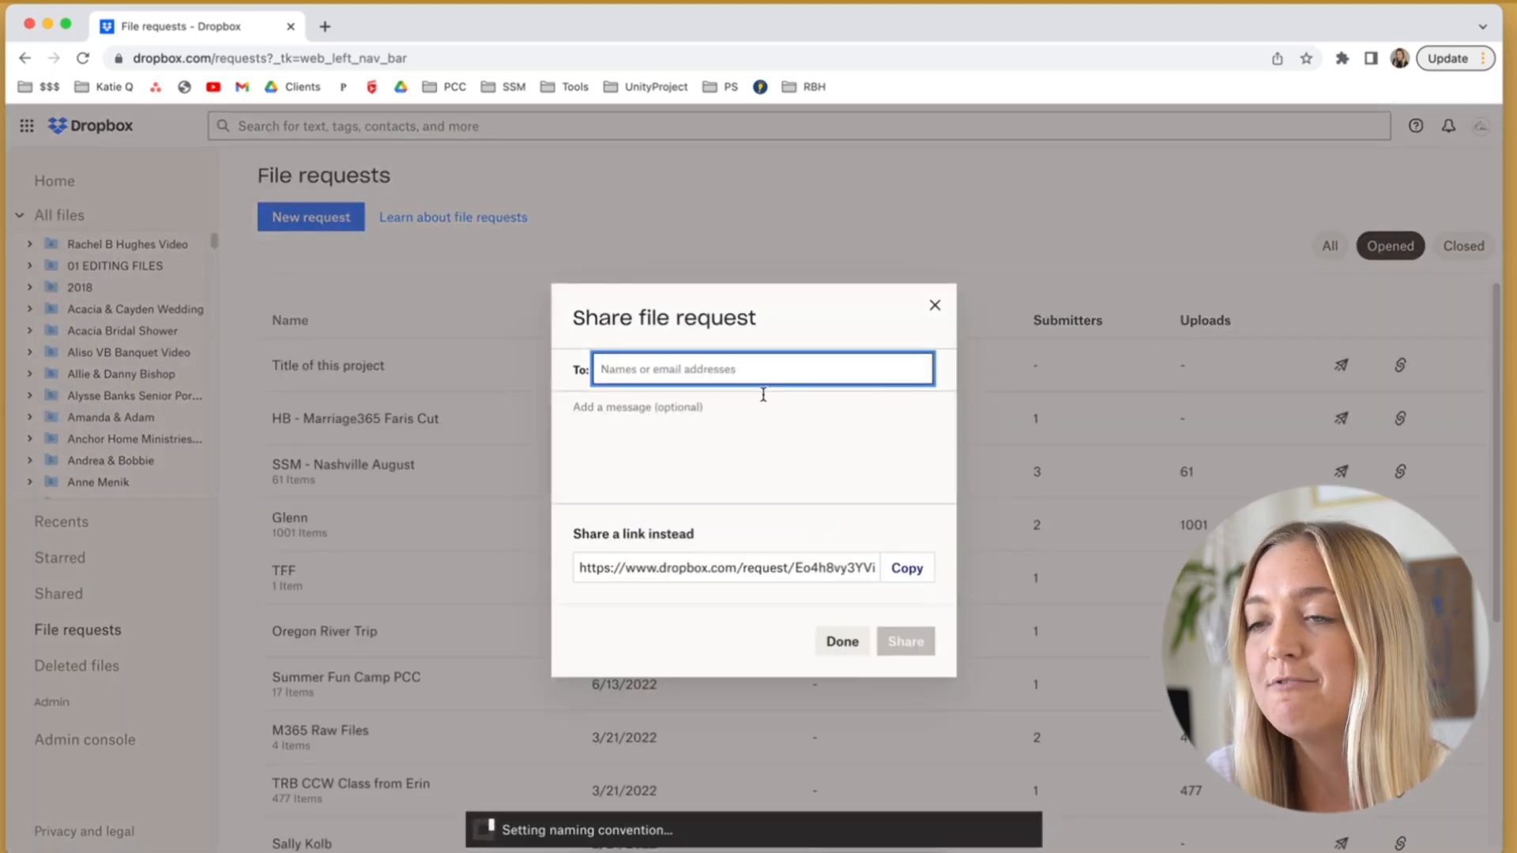